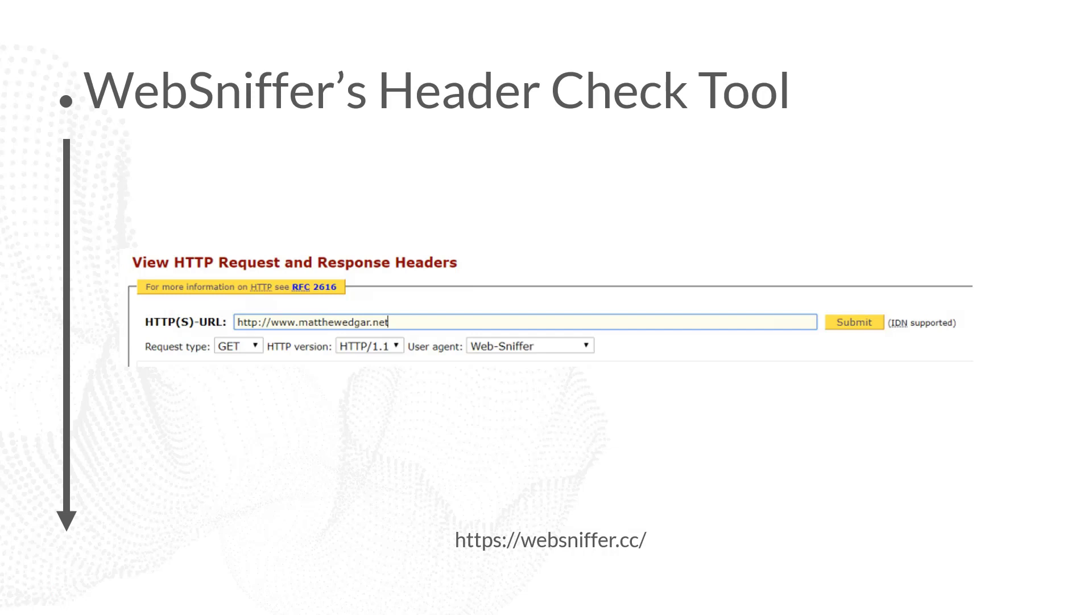
- Advance the slideshow to the WebSniffer Results slide showing the HTTP/1.1 200 OK header
left_click(854, 321)
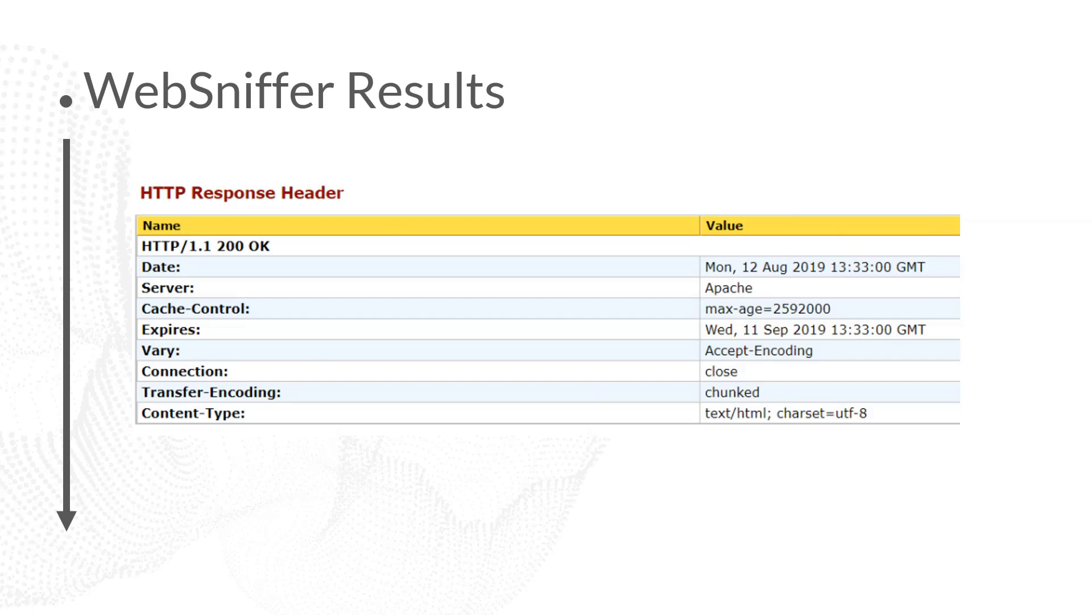
- Advance to the Screaming Frog slide listing crawled pages that all return 200 OK
key("Right")
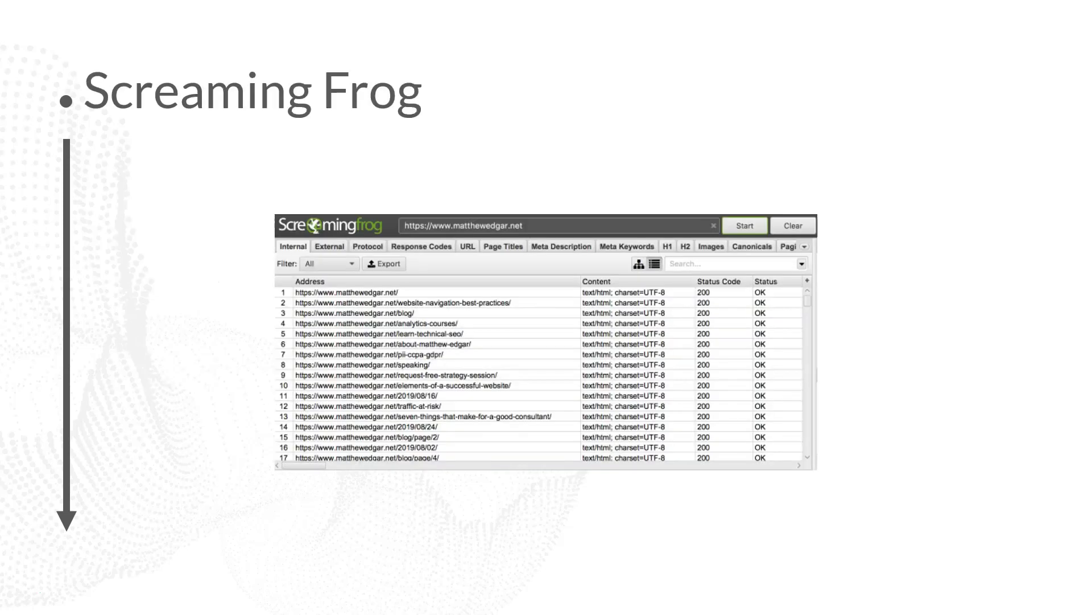